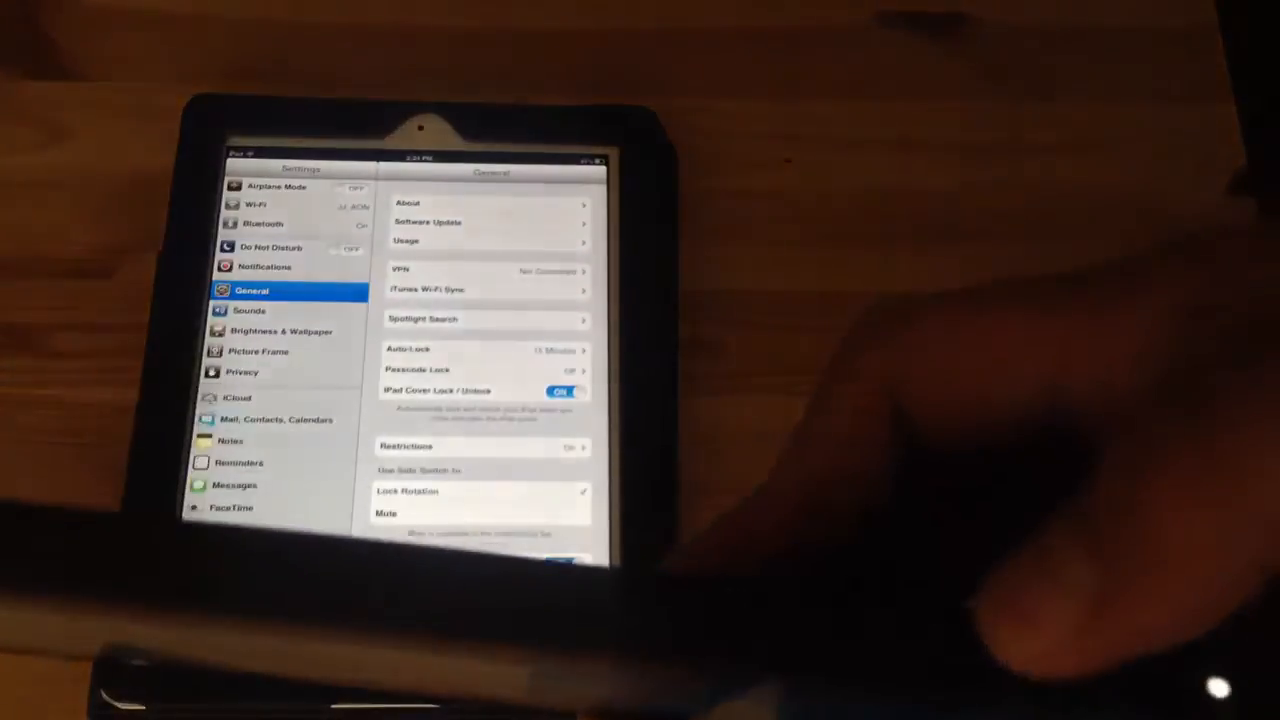
Reveal the Source dropdown's Open Folder / Open File choices for selecting a video
scroll(down, 3)
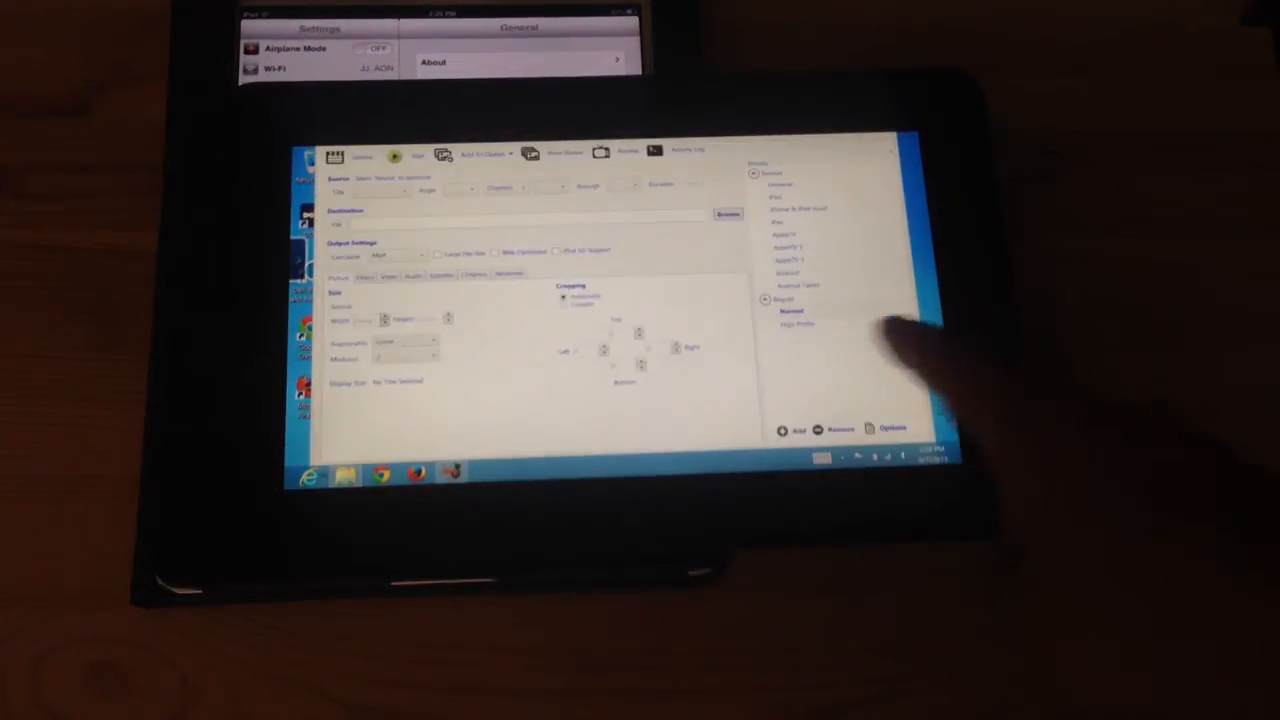
click(336, 156)
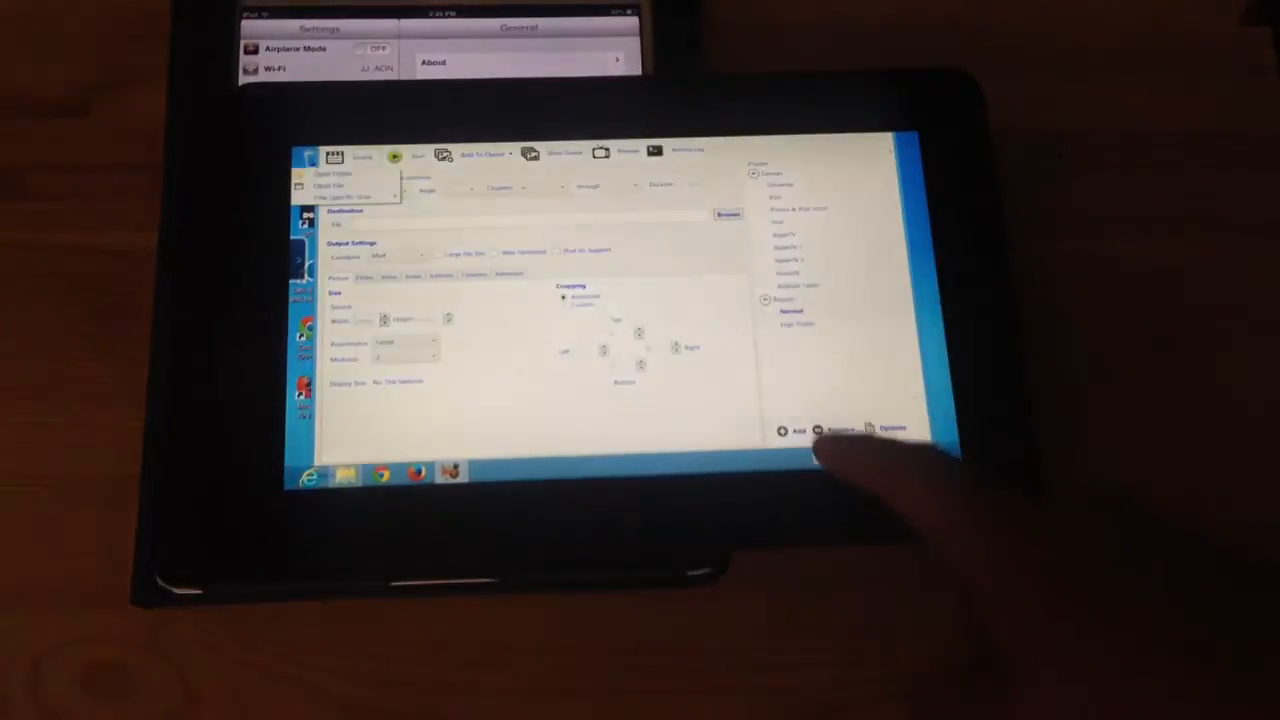